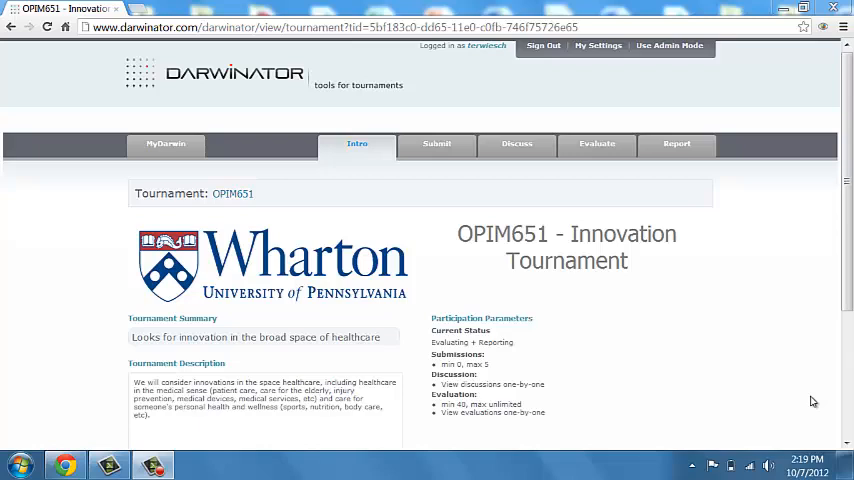
{"action": "mouse_move", "coordinate": [278, 296]}
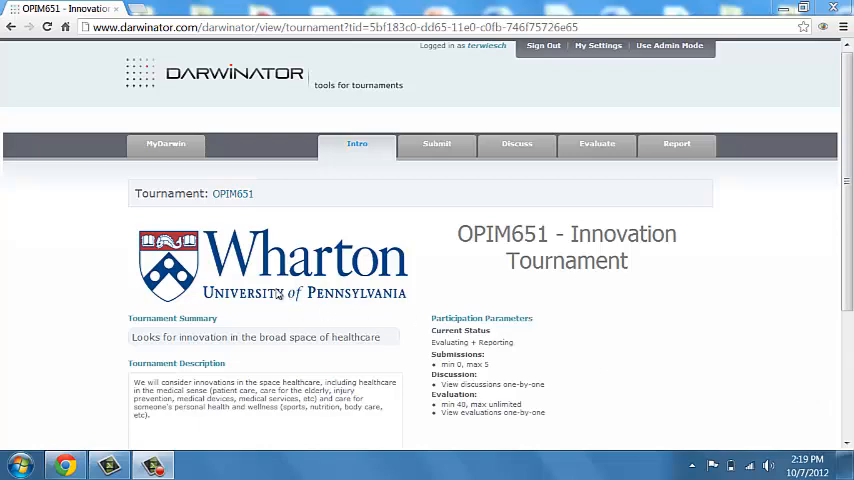
{"action": "mouse_move", "coordinate": [252, 264]}
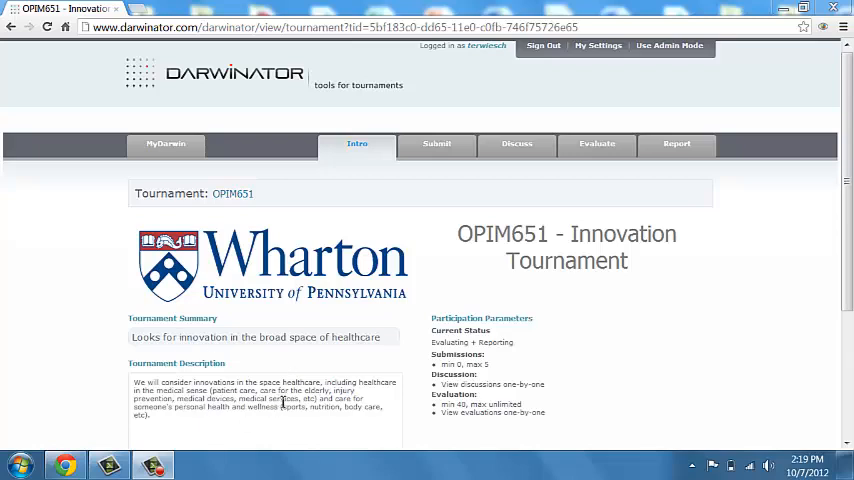
{"action": "mouse_move", "coordinate": [288, 374]}
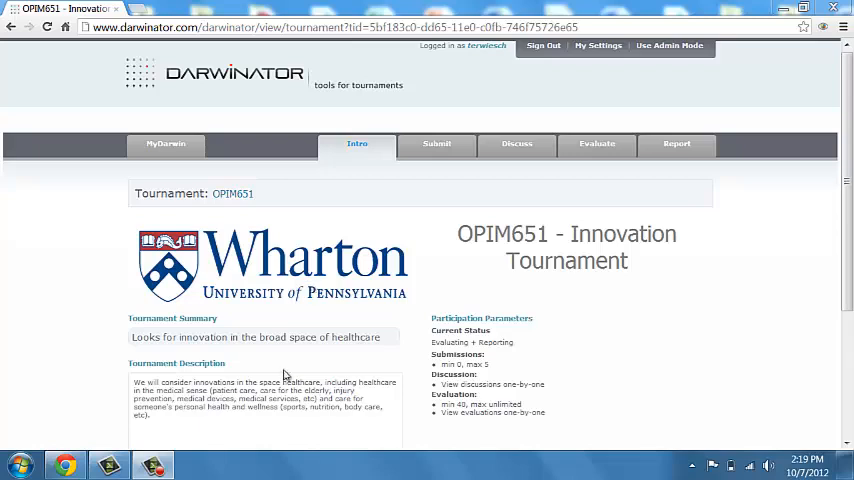
{"action": "mouse_move", "coordinate": [332, 284]}
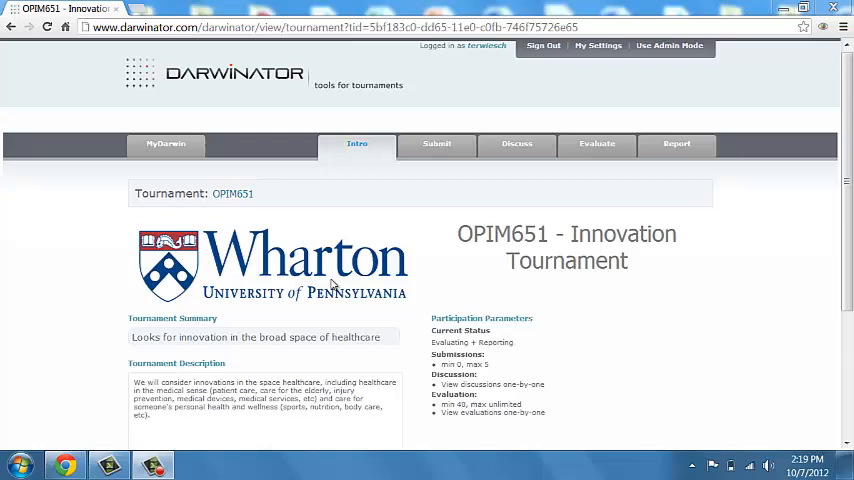
{"action": "mouse_move", "coordinate": [668, 64]}
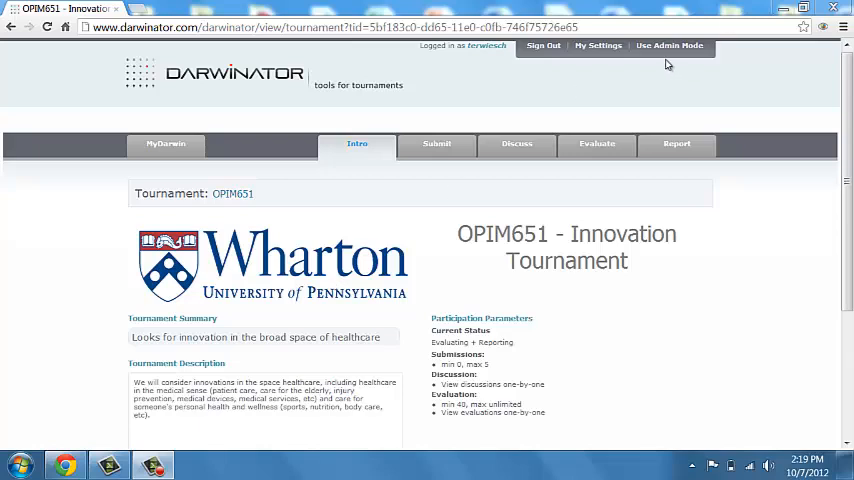
- Enter User Admin Mode and review the OPIM651 tournament's name, code, summary, description and logo fields
{"action": "left_click", "coordinate": [662, 48]}
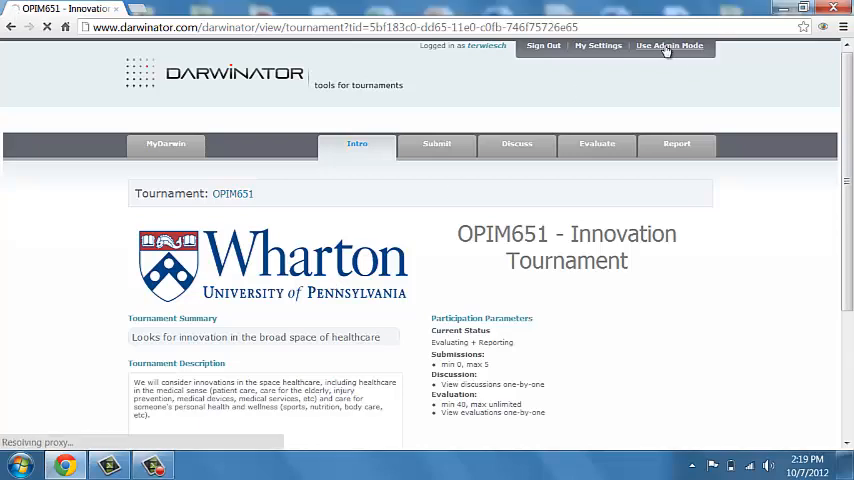
{"action": "left_click", "coordinate": [666, 48]}
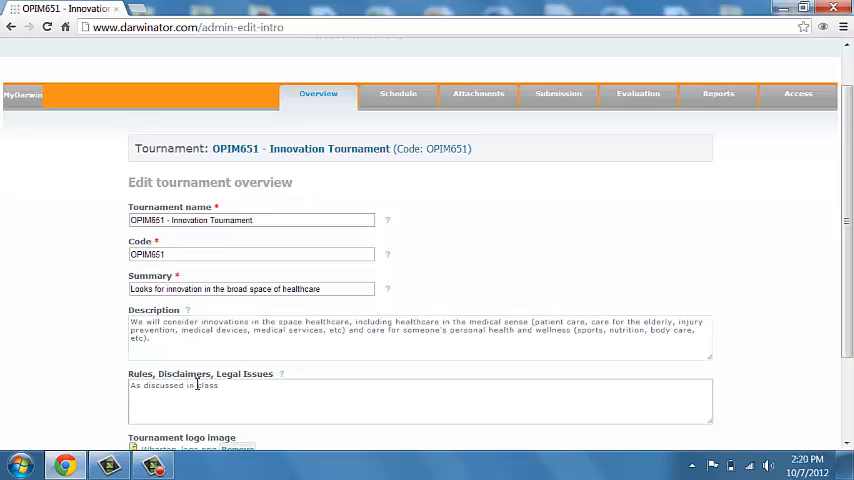
{"action": "scroll", "scroll_direction": "down", "scroll_amount": 3}
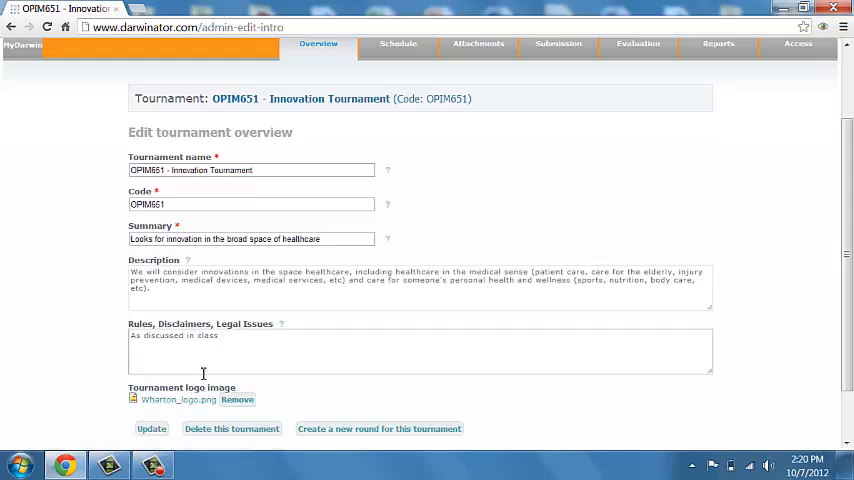
{"action": "left_click", "coordinate": [398, 44]}
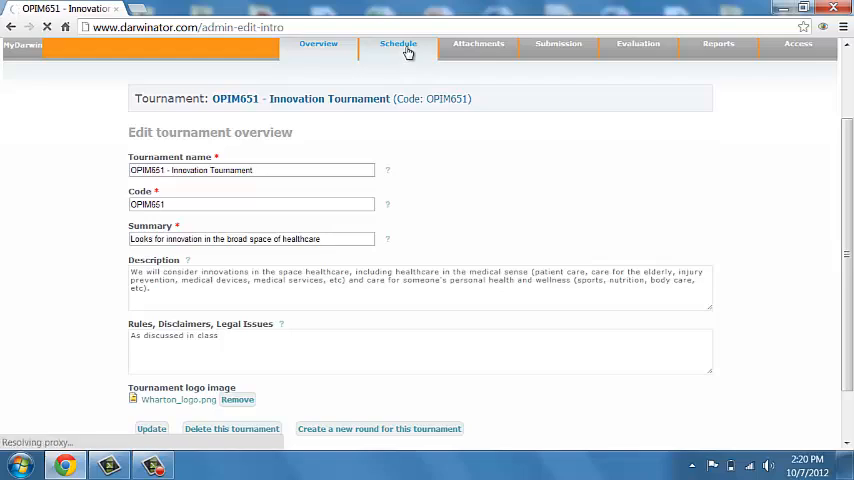
{"action": "left_click", "coordinate": [396, 44]}
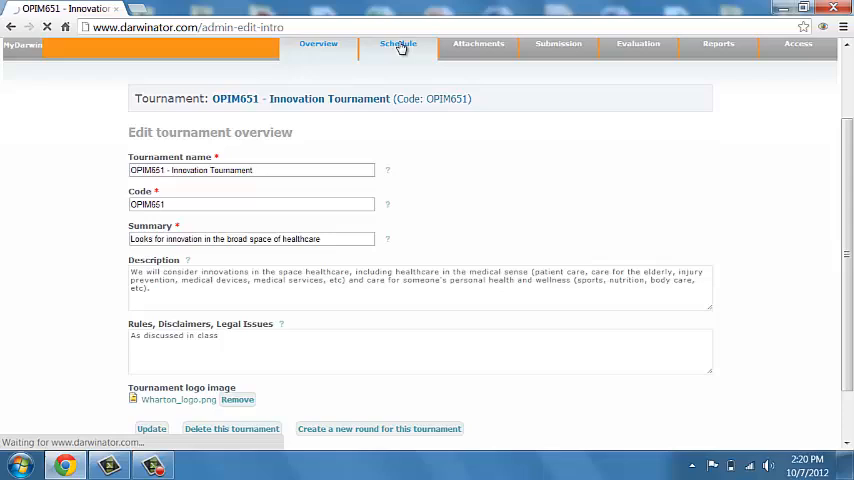
- Review the Schedule settings with Evaluation and Reporting as current phases and the state-change scheduler
{"action": "left_click", "coordinate": [396, 44]}
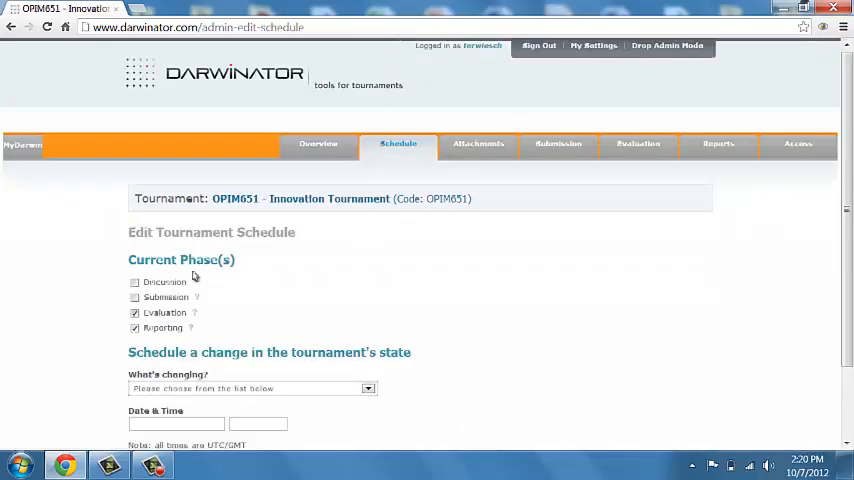
{"action": "mouse_move", "coordinate": [200, 304]}
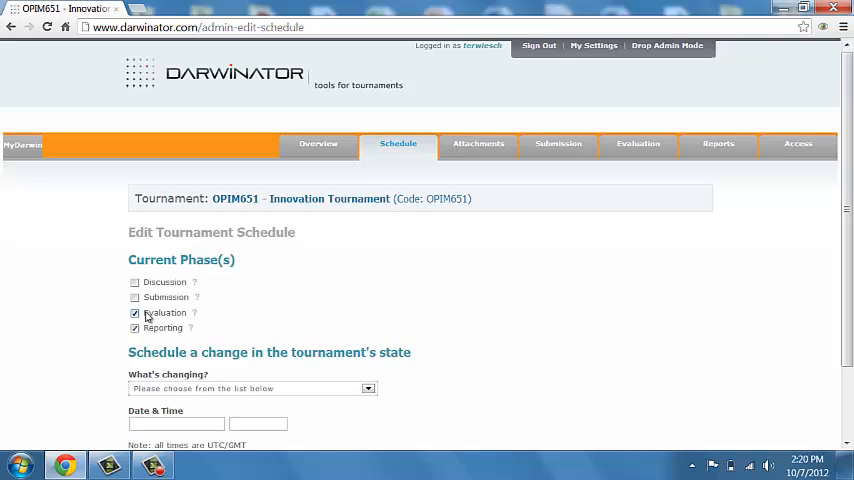
{"action": "scroll", "scroll_direction": "down", "scroll_amount": 3}
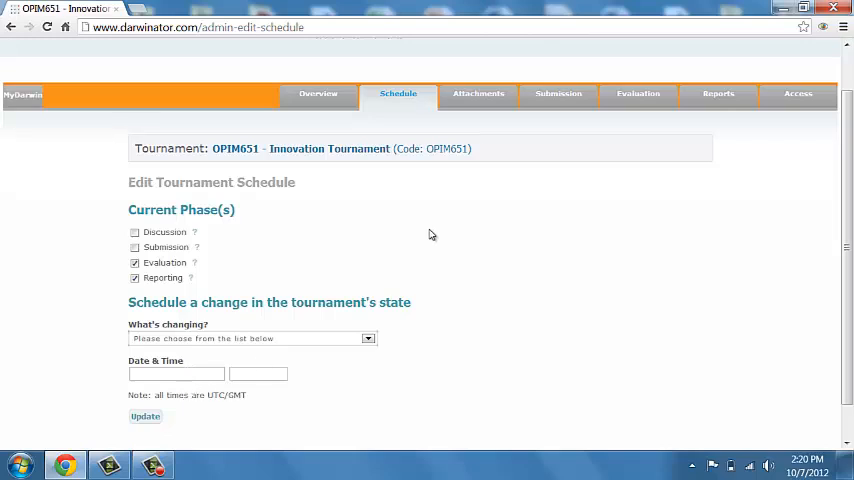
- Review the Attachments settings listing the four allowed attachment types, all enabled
{"action": "left_click", "coordinate": [476, 92]}
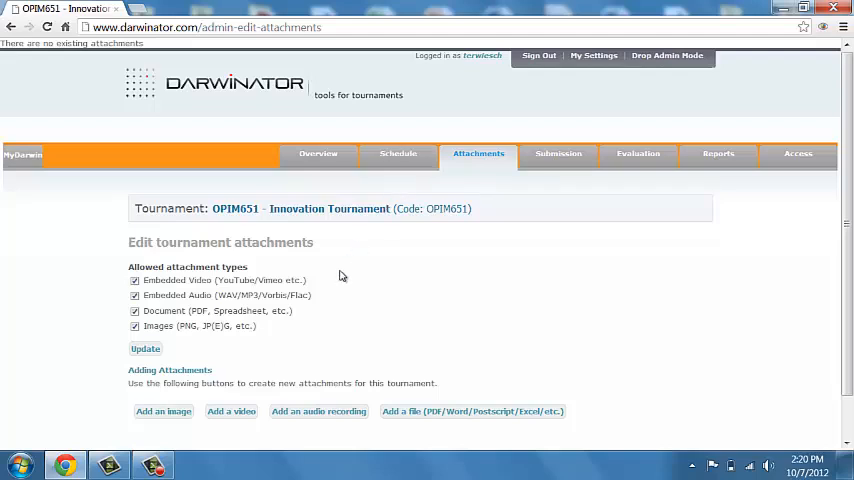
{"action": "mouse_move", "coordinate": [300, 276]}
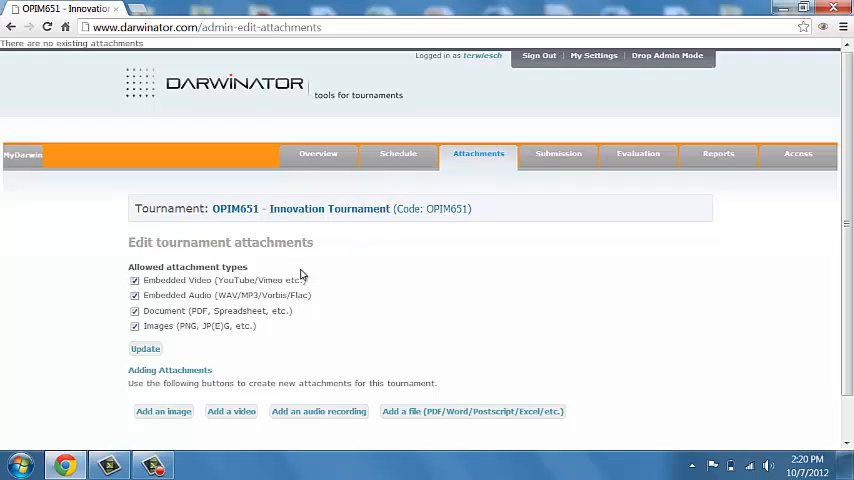
{"action": "mouse_move", "coordinate": [276, 326]}
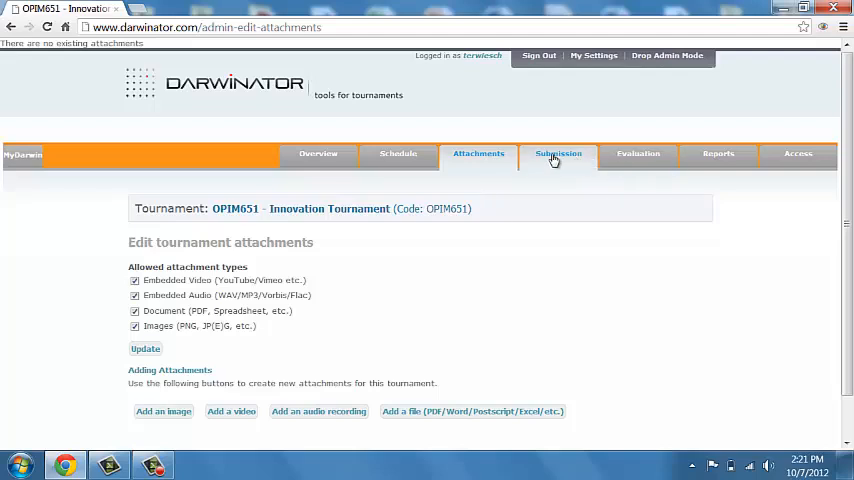
- Review the Submissions settings with Title and Description fields and zero minimum and maximum submissions, dismissing the colour scheme prompt
{"action": "left_click", "coordinate": [558, 152]}
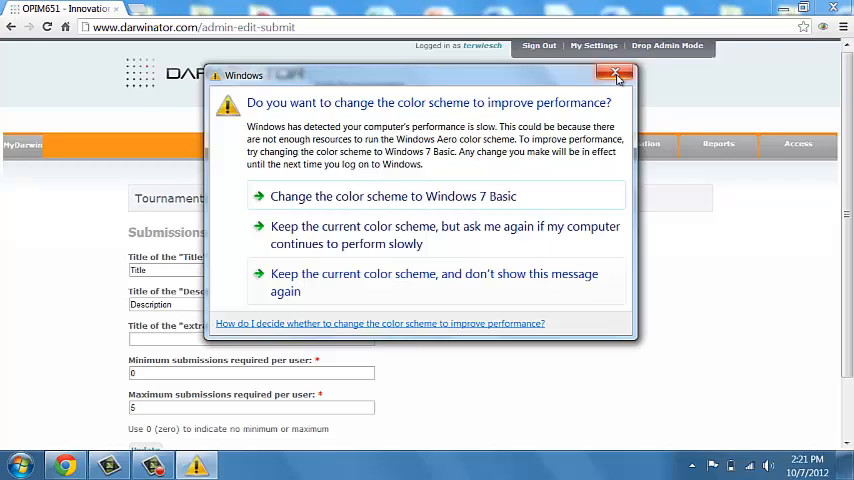
{"action": "left_click", "coordinate": [614, 72]}
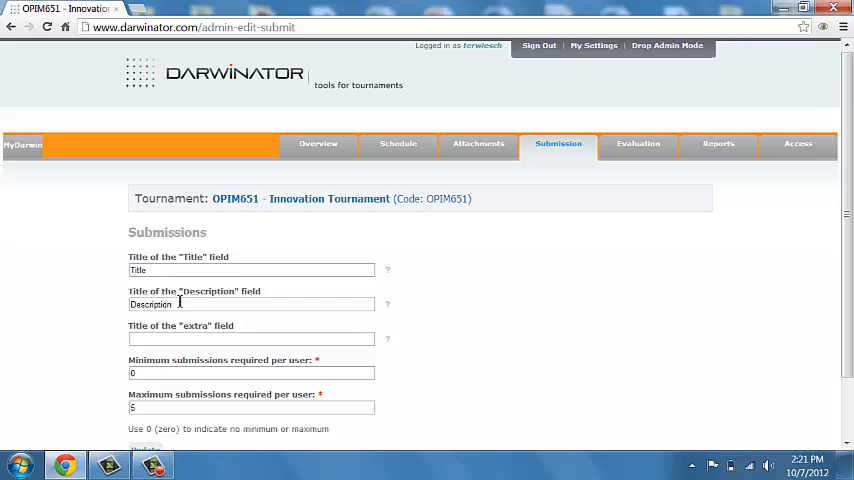
{"action": "left_click", "coordinate": [638, 144]}
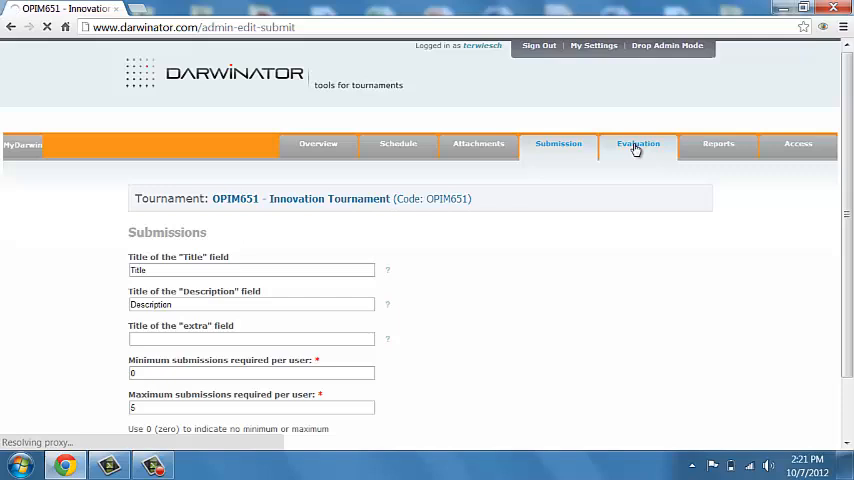
- Review the Evaluation settings: required evaluation counts, blinded authors and the rating question labelled Poor to Outstanding
{"action": "left_click", "coordinate": [636, 144]}
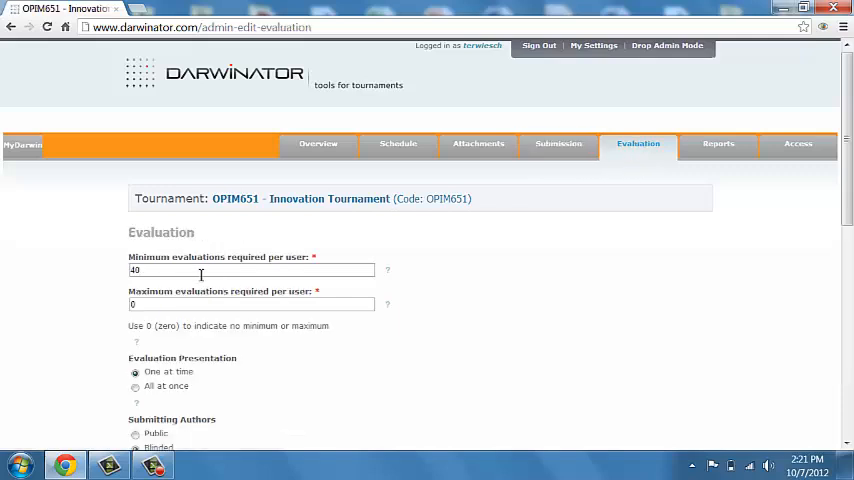
{"action": "scroll", "scroll_direction": "down", "scroll_amount": 3}
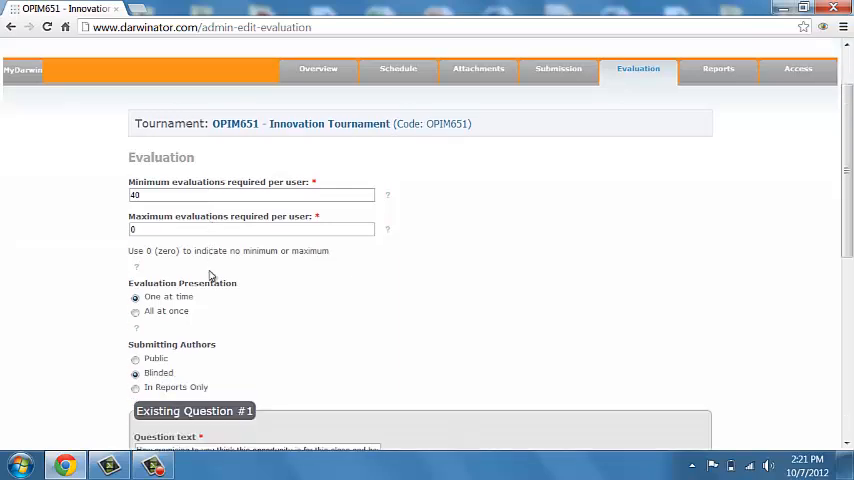
{"action": "scroll", "scroll_direction": "down", "scroll_amount": 3}
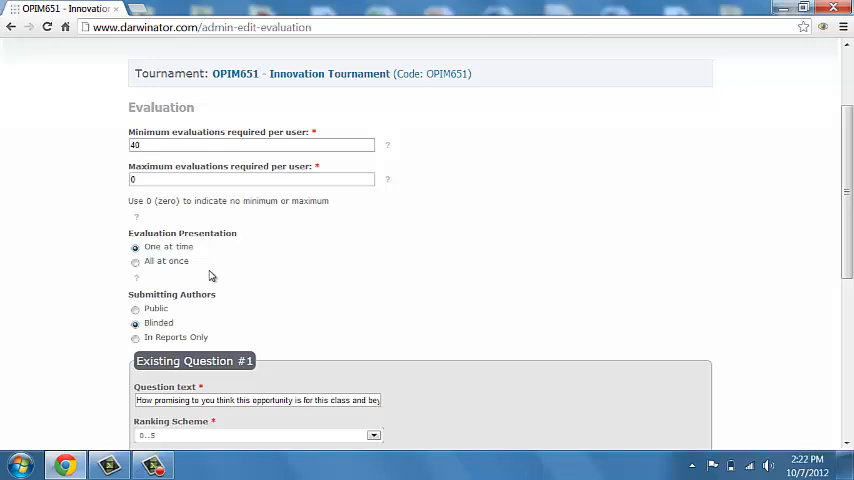
{"action": "mouse_move", "coordinate": [150, 164]}
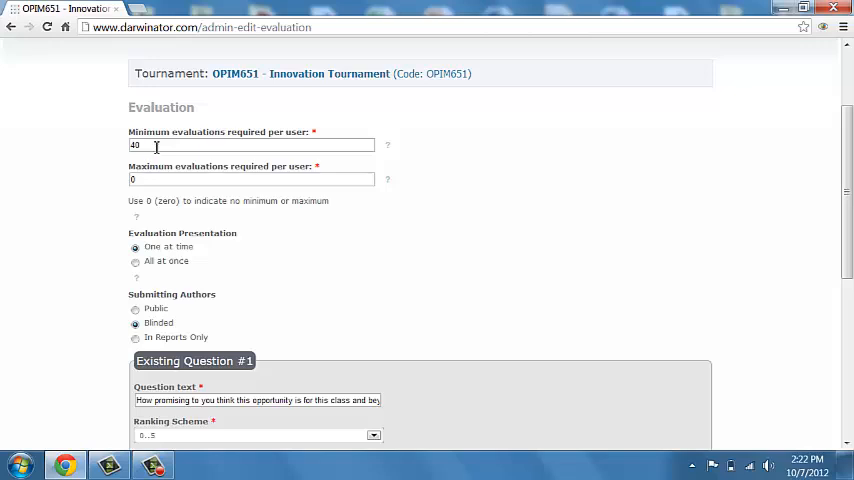
{"action": "mouse_move", "coordinate": [164, 220]}
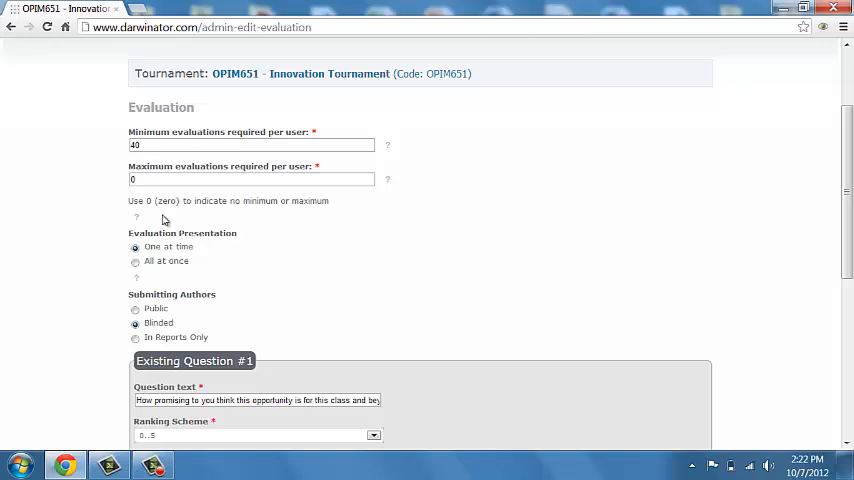
{"action": "mouse_move", "coordinate": [172, 230]}
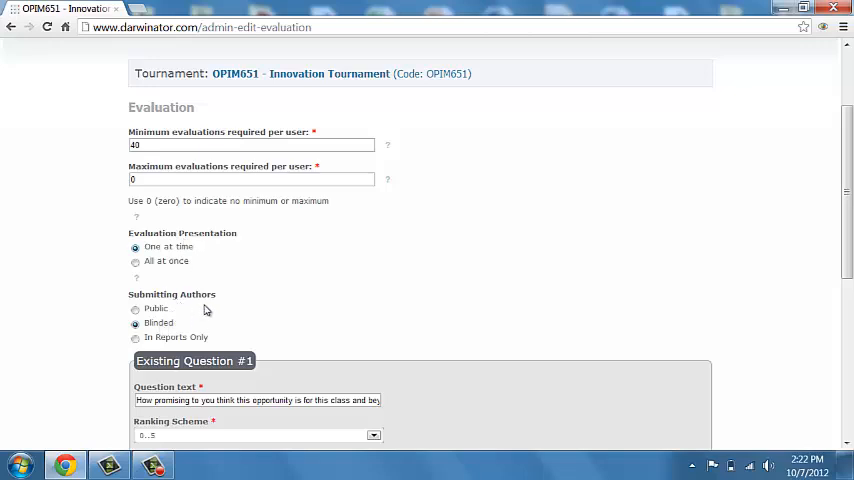
{"action": "scroll", "scroll_direction": "down", "scroll_amount": 3}
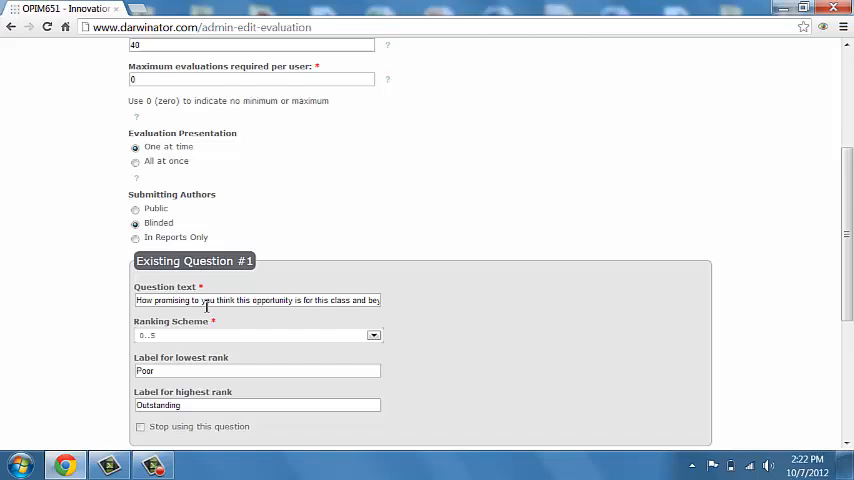
{"action": "scroll", "scroll_direction": "down", "scroll_amount": 3}
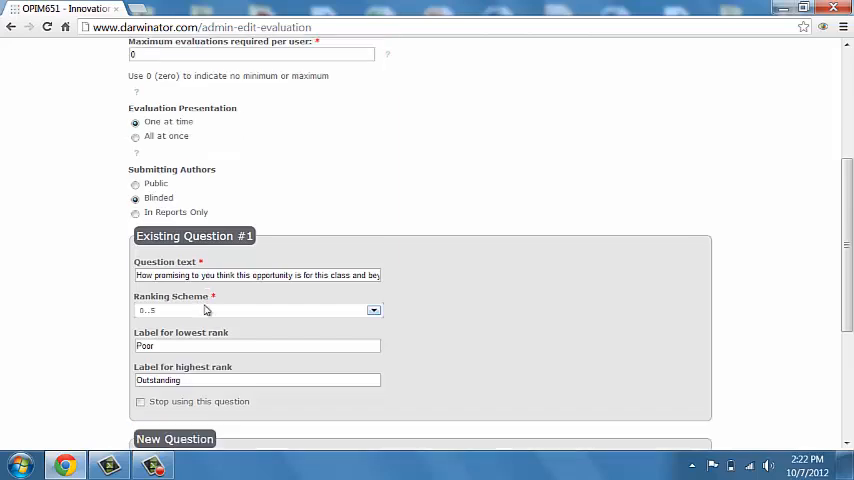
{"action": "scroll", "scroll_direction": "down", "scroll_amount": 3}
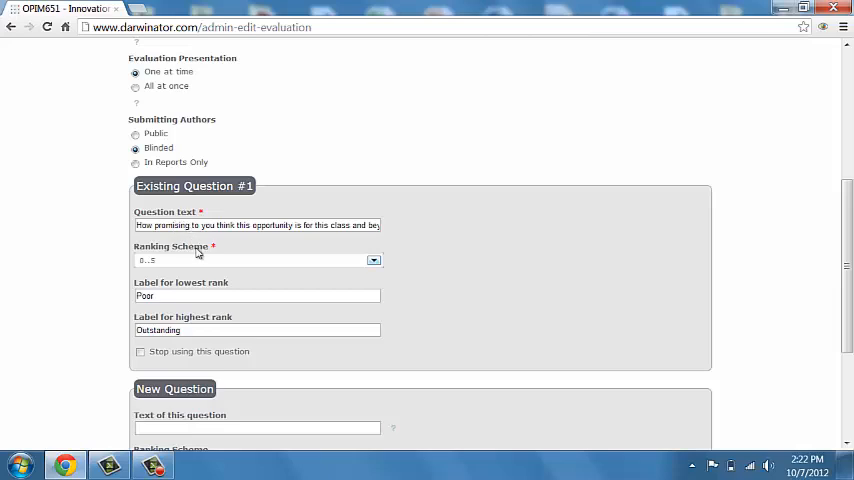
{"action": "scroll", "scroll_direction": "down", "scroll_amount": 3}
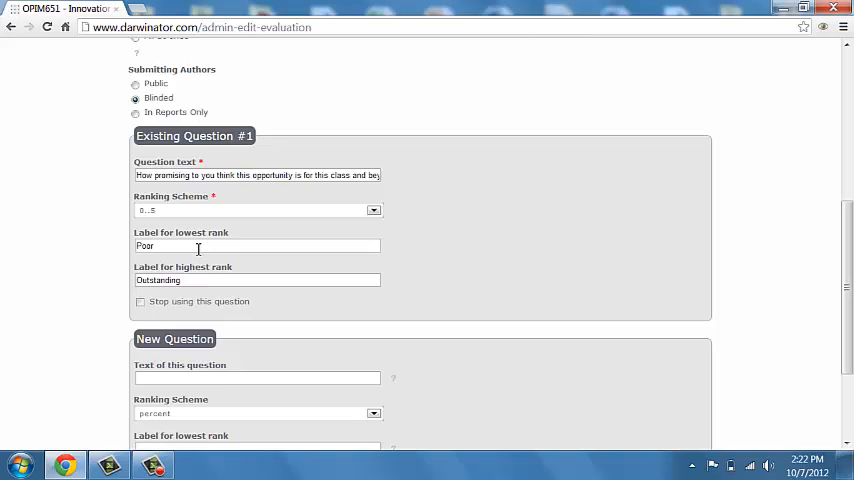
{"action": "scroll", "scroll_direction": "up", "scroll_amount": 3}
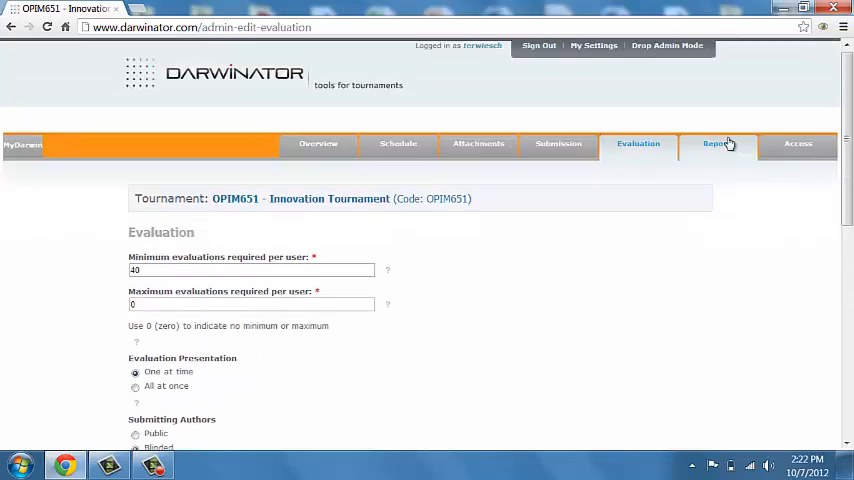
{"action": "left_click", "coordinate": [718, 144]}
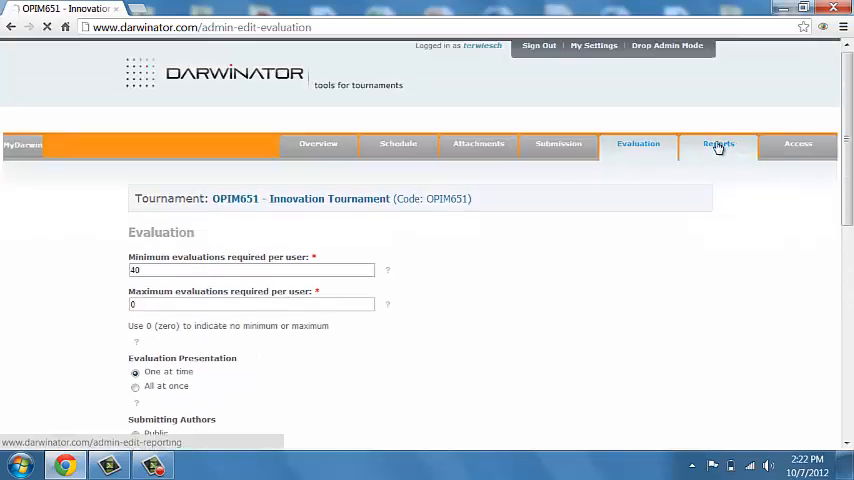
- Review the Reports page's submission summary and per-submission average, maximum, minimum ratings and standard deviations
{"action": "left_click", "coordinate": [716, 144]}
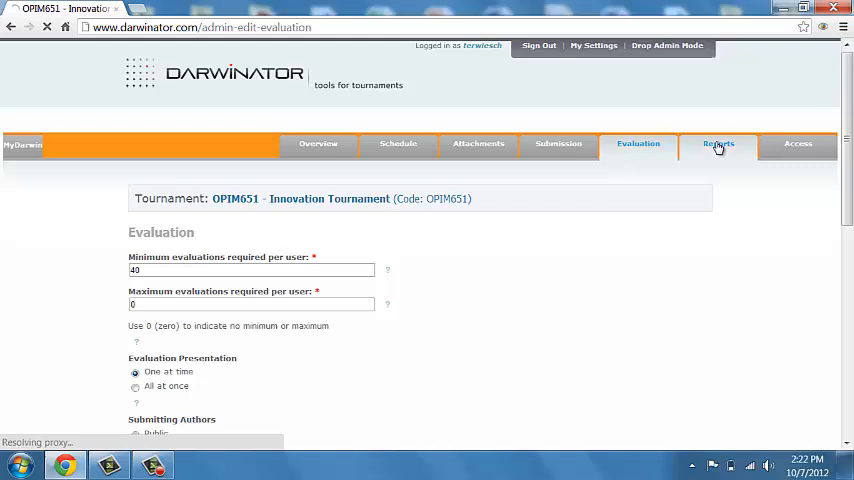
{"action": "left_click", "coordinate": [718, 144]}
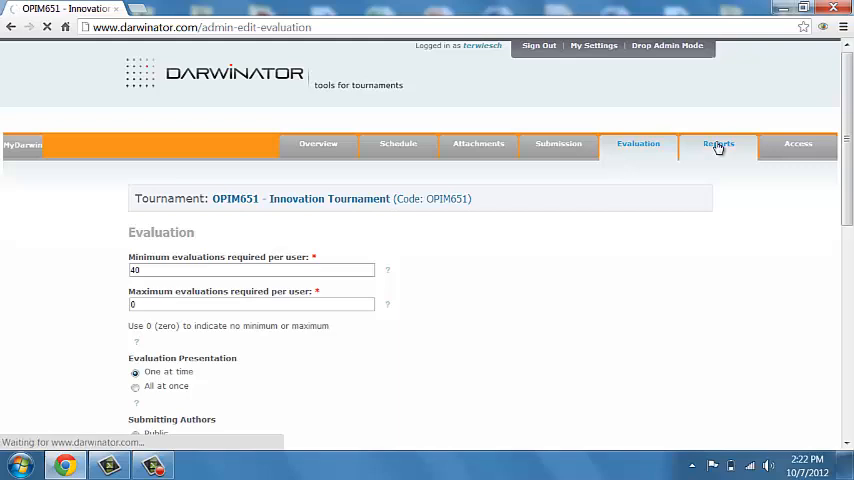
{"action": "left_click", "coordinate": [718, 144]}
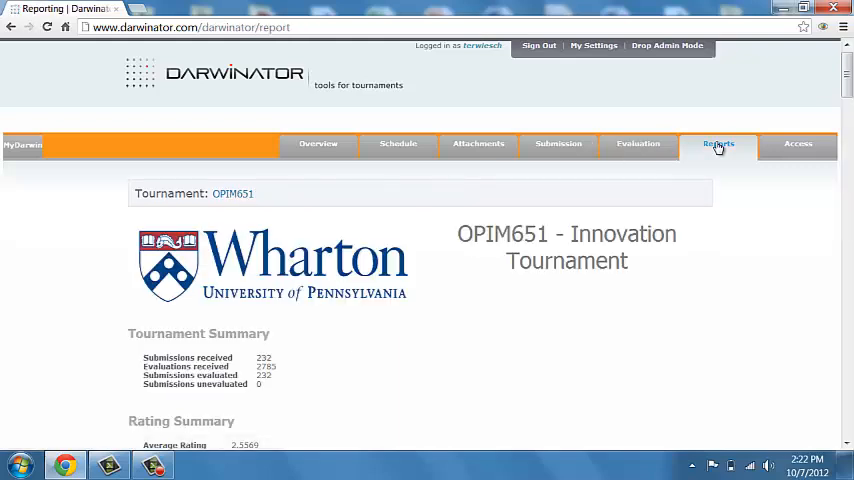
{"action": "scroll", "scroll_direction": "down", "scroll_amount": 3}
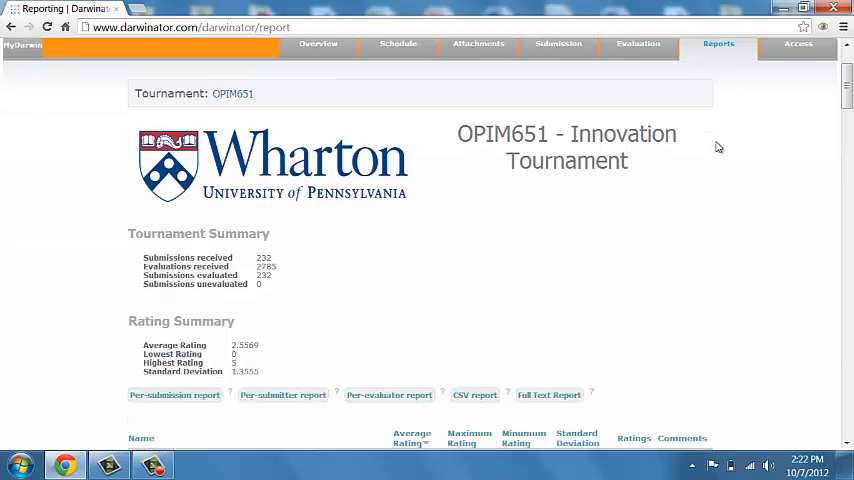
{"action": "scroll", "scroll_direction": "down", "scroll_amount": 3}
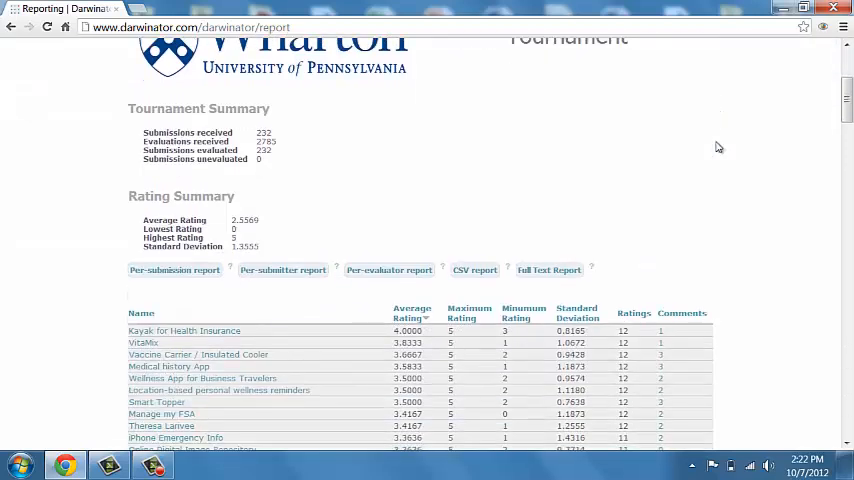
{"action": "scroll", "scroll_direction": "down", "scroll_amount": 3}
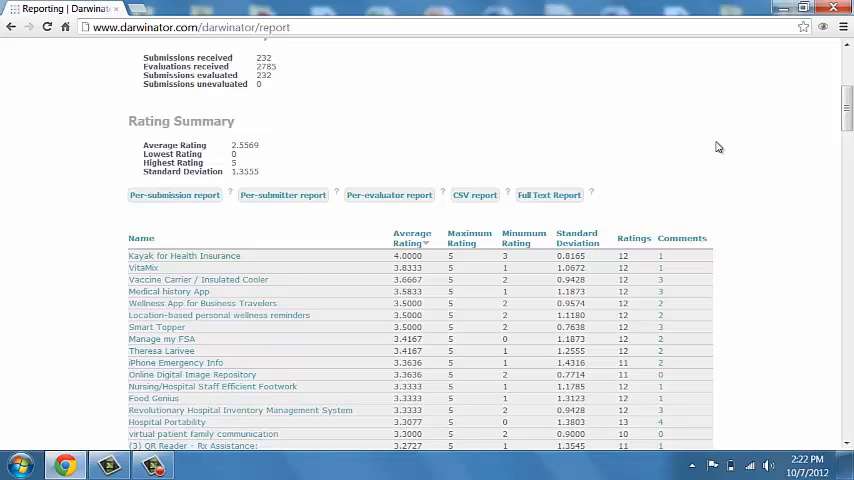
{"action": "scroll", "scroll_direction": "down", "scroll_amount": 3}
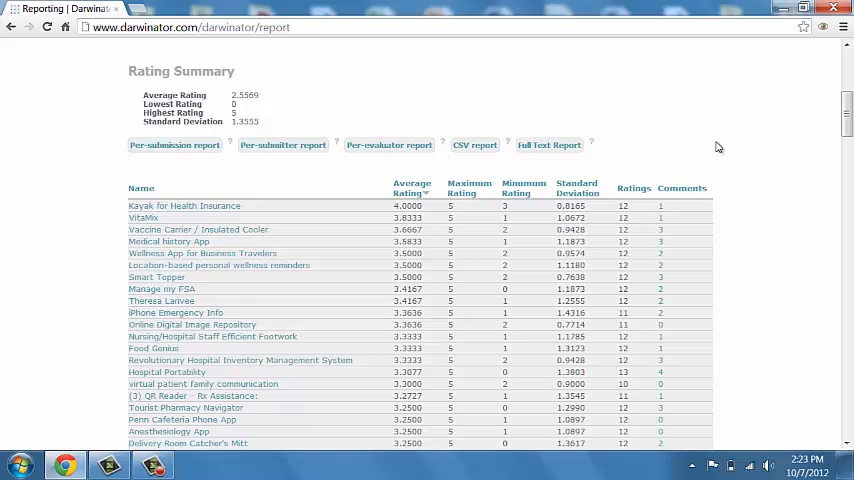
{"action": "scroll", "scroll_direction": "down", "scroll_amount": 3}
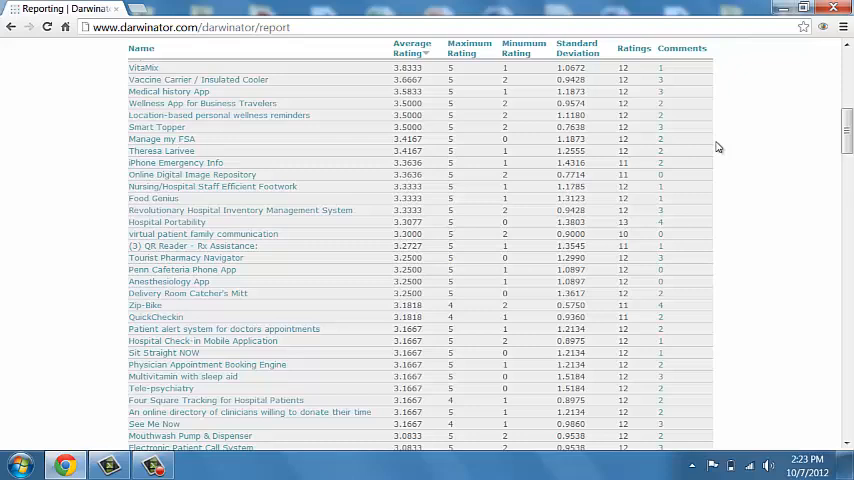
{"action": "scroll", "scroll_direction": "down", "scroll_amount": 3}
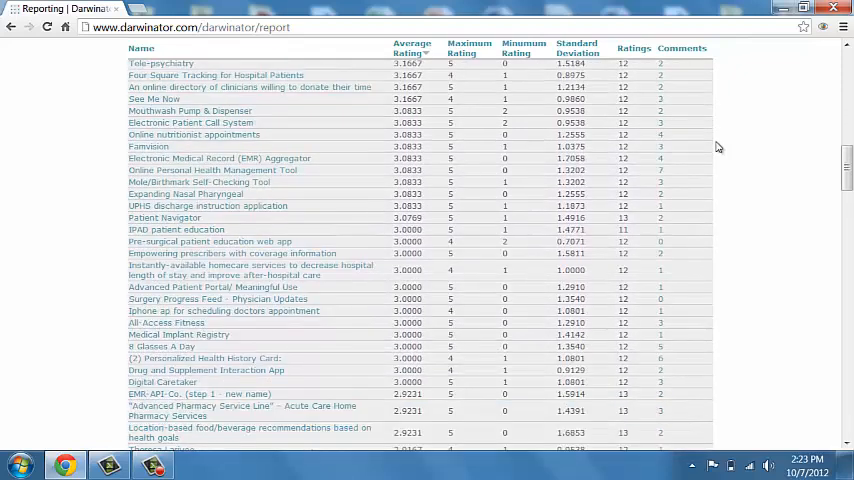
{"action": "scroll", "scroll_direction": "down", "scroll_amount": 3}
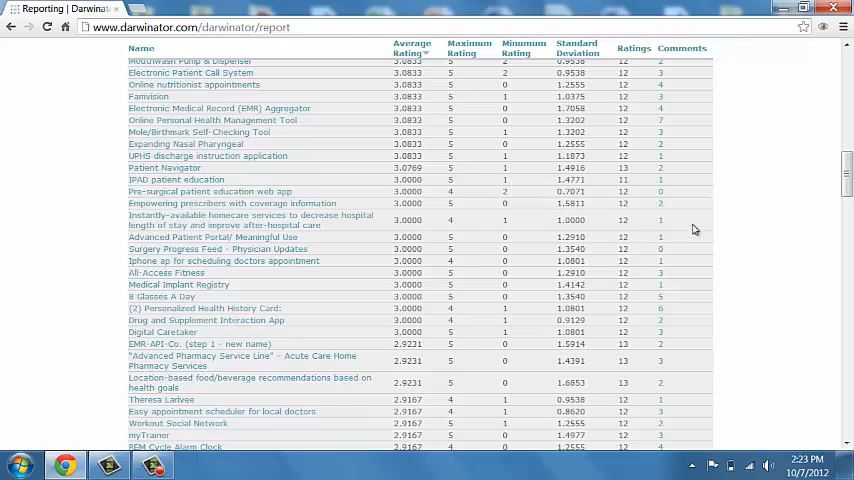
{"action": "mouse_move", "coordinate": [668, 276]}
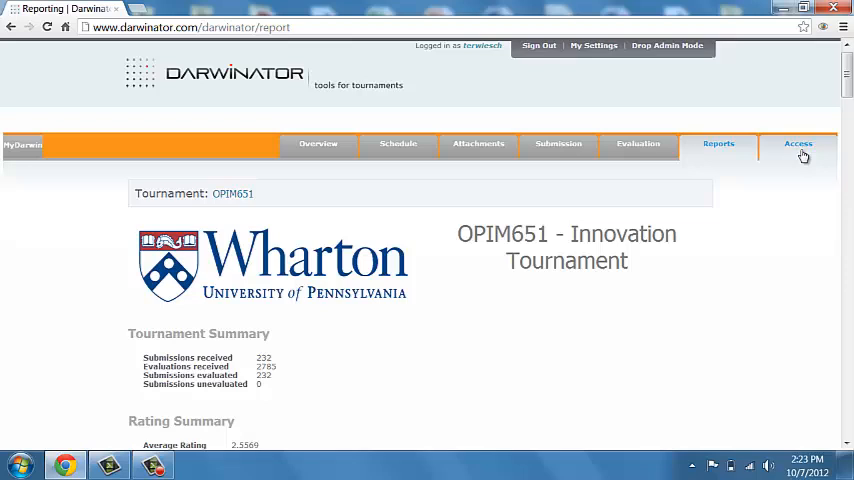
- Review the Access settings showing running status, private visibility, user management and participation permissions, dismissing the colour scheme prompt
{"action": "left_click", "coordinate": [796, 144]}
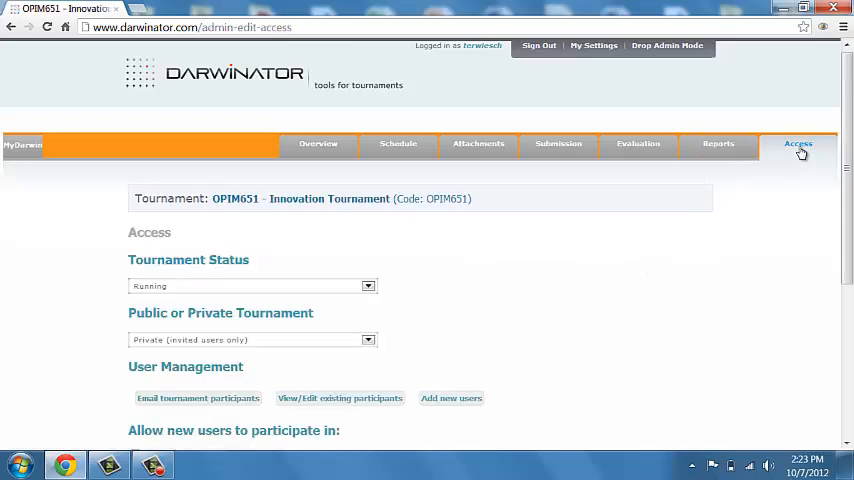
{"action": "mouse_move", "coordinate": [778, 160]}
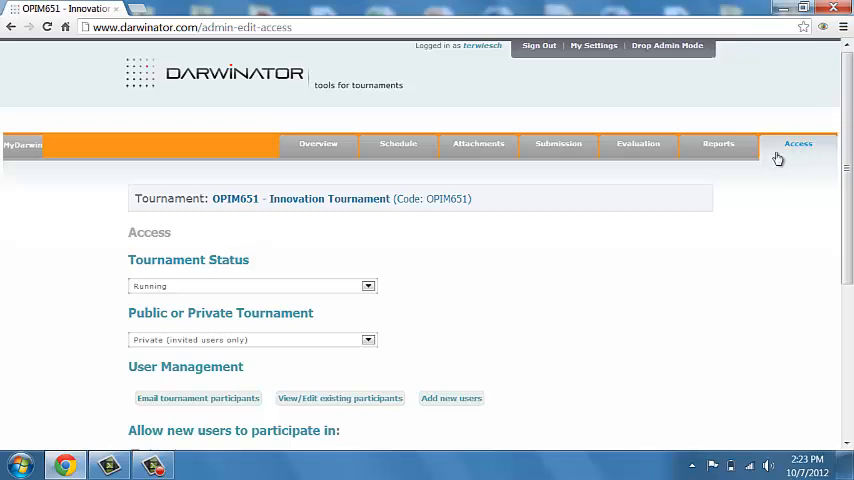
{"action": "mouse_move", "coordinate": [408, 304]}
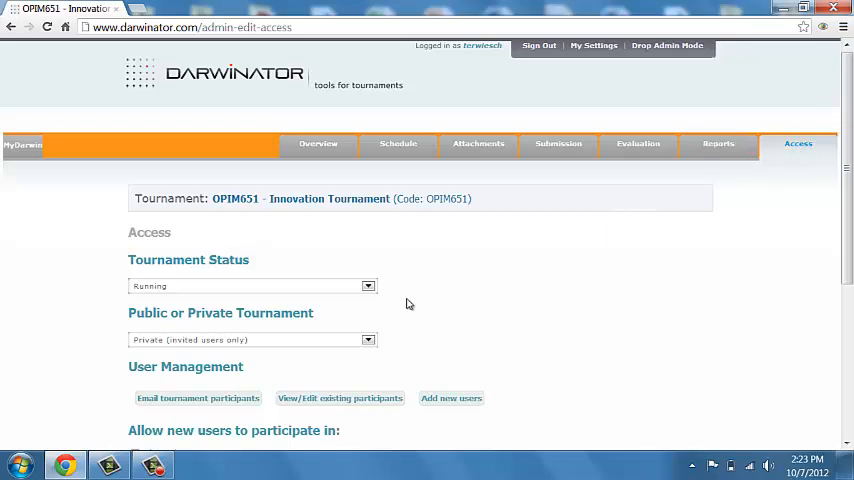
{"action": "mouse_move", "coordinate": [402, 324]}
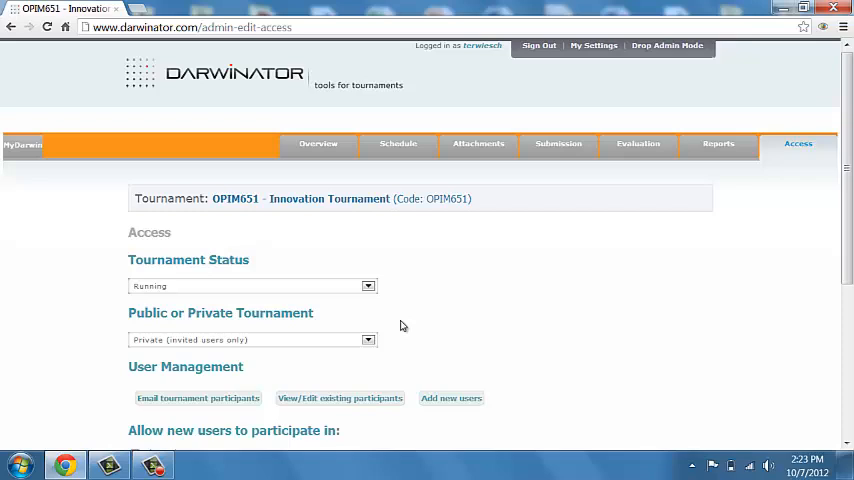
{"action": "scroll", "scroll_direction": "down", "scroll_amount": 3}
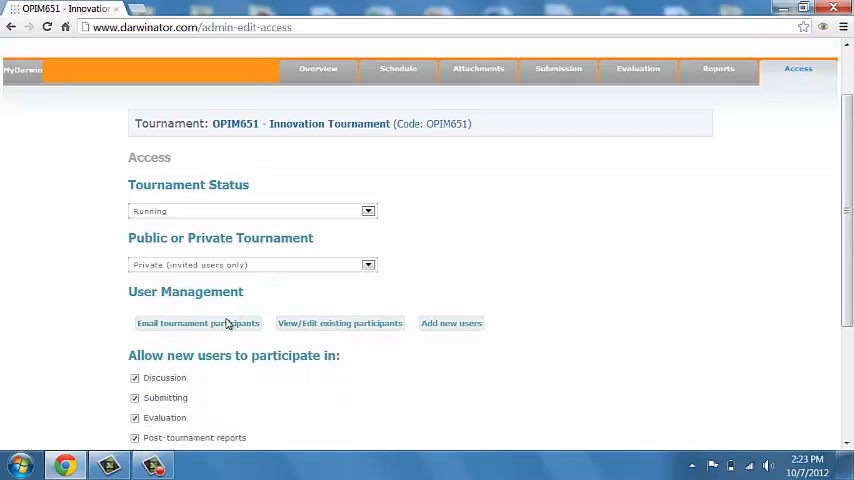
{"action": "mouse_move", "coordinate": [416, 298]}
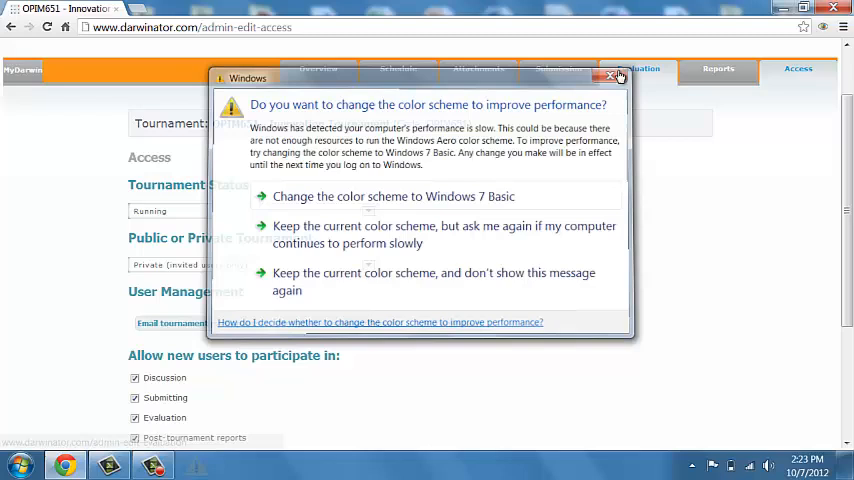
{"action": "left_click", "coordinate": [612, 76]}
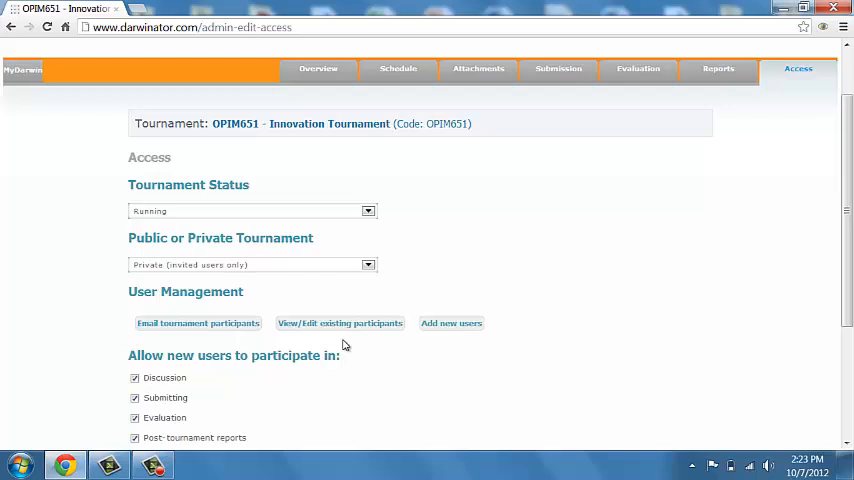
{"action": "scroll", "scroll_direction": "down", "scroll_amount": 3}
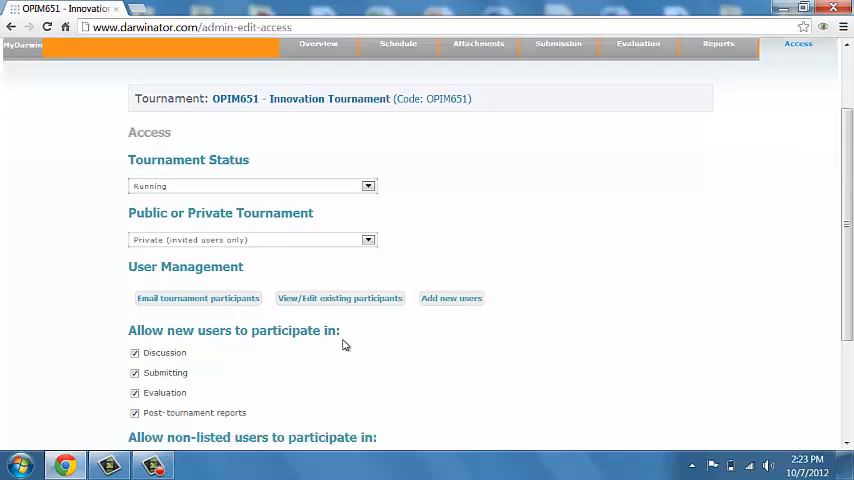